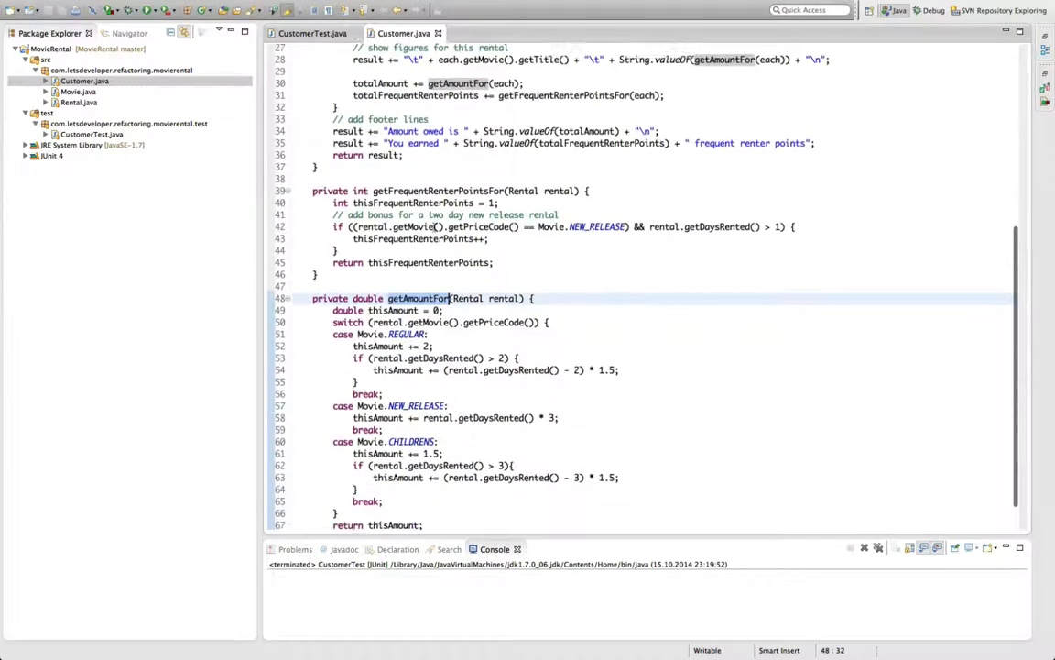
Select the getAmountFor method in Customer.java for refactoring
scroll("down", 3)
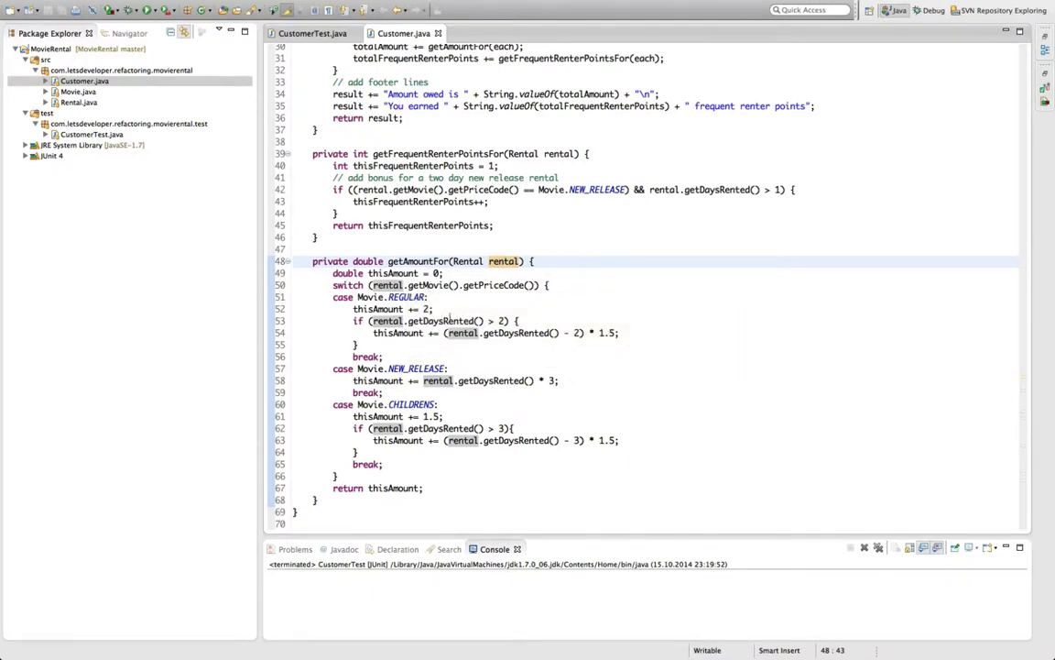
mouse_move(480, 379)
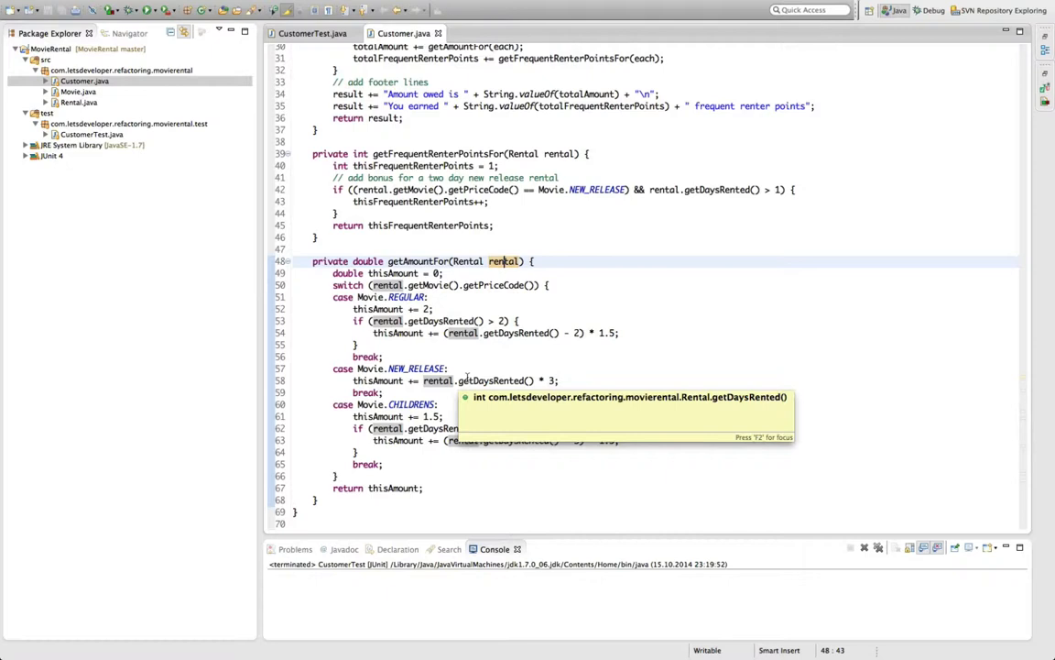
key("Escape")
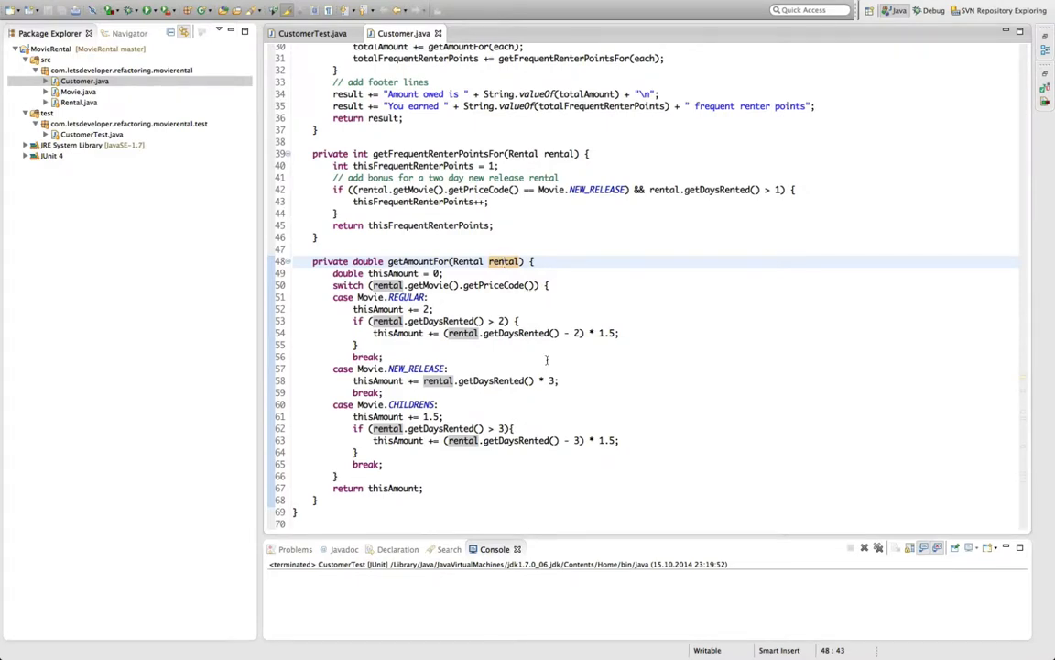
double_click(506, 260)
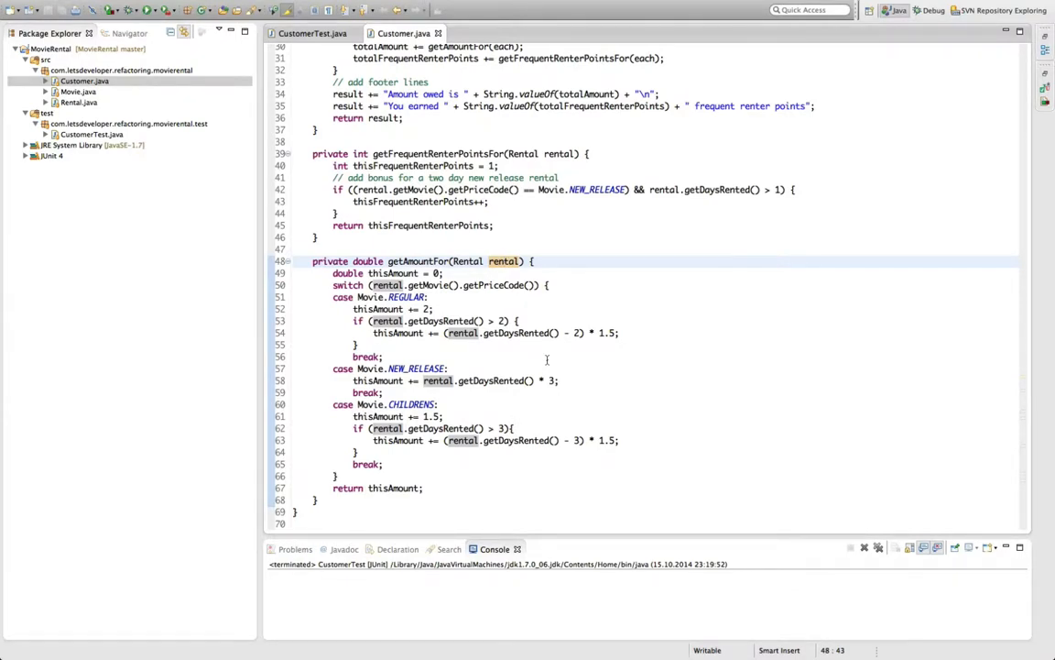
mouse_move(418, 260)
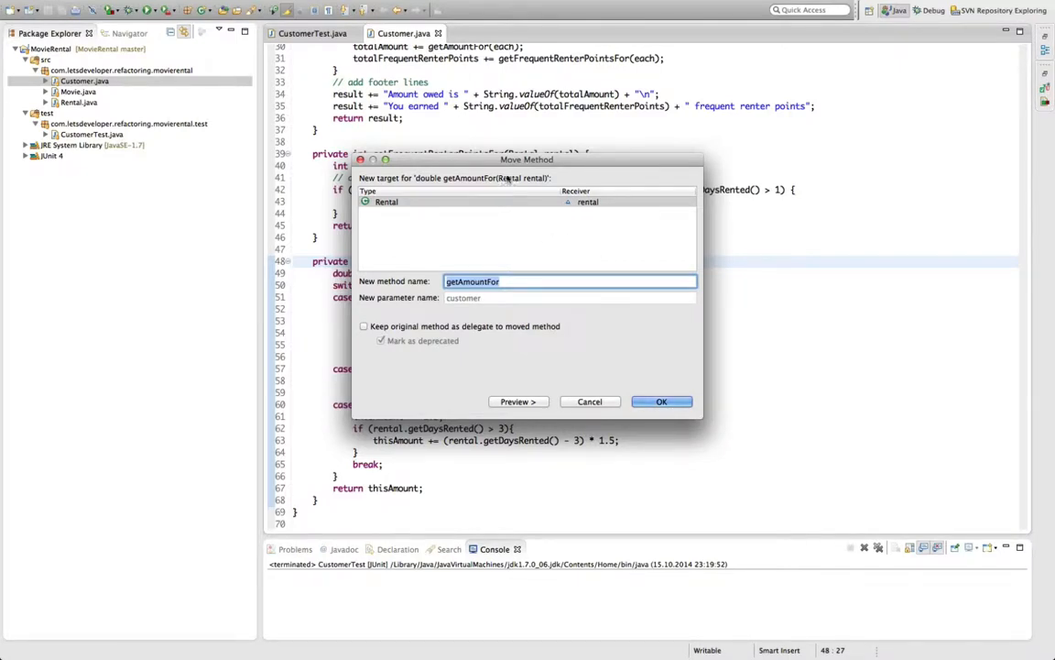
mouse_move(500, 187)
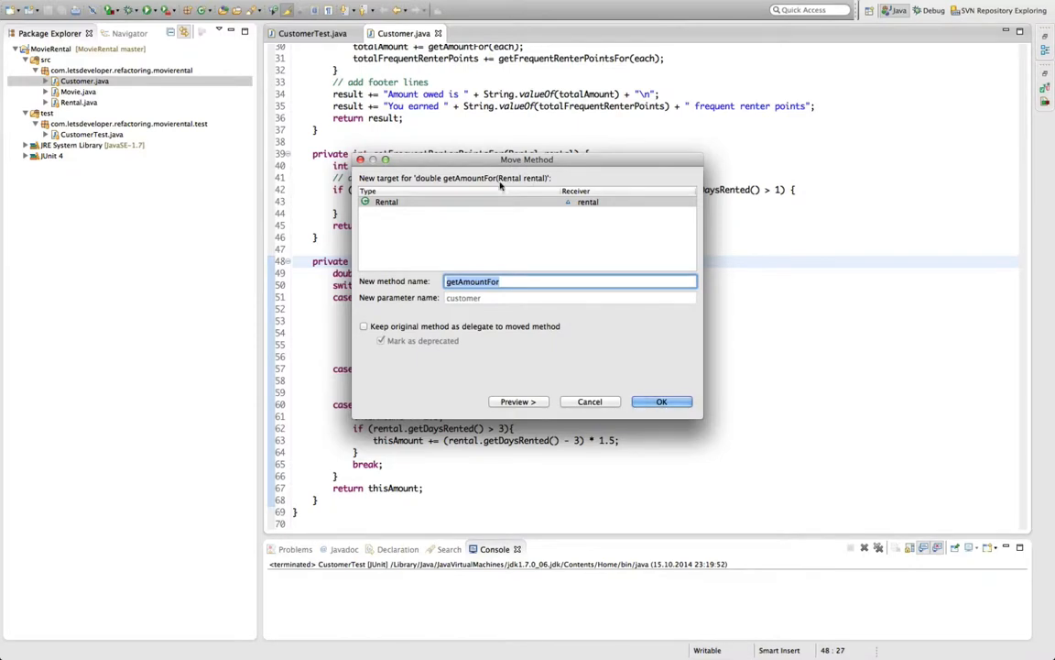
Move getAmountFor into Rental with the new method name getCharge
left_click(384, 201)
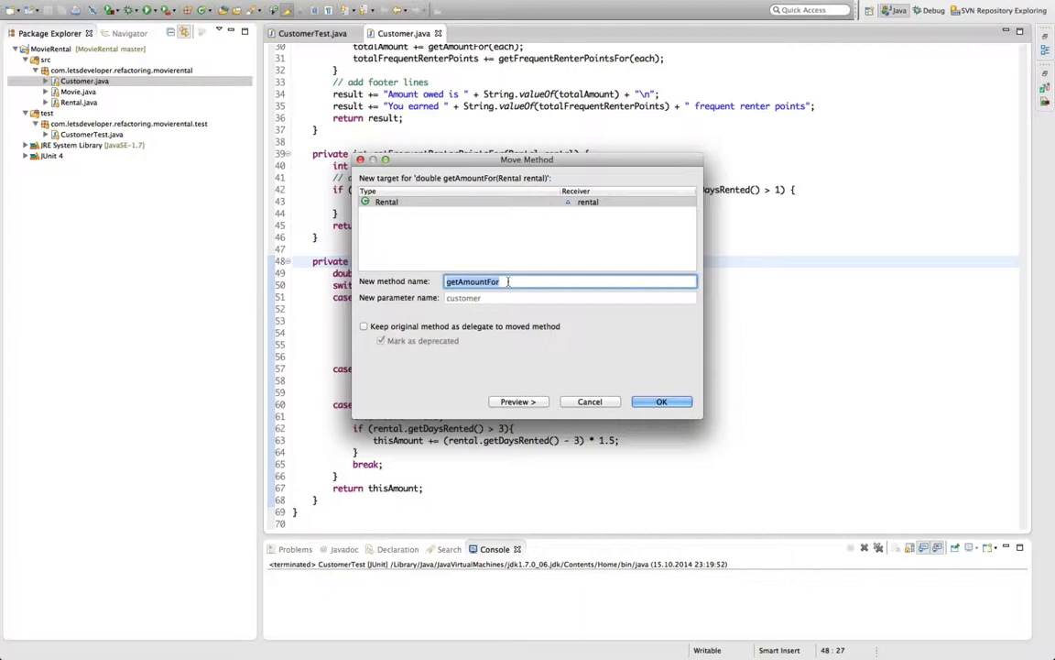
type("getCharge")
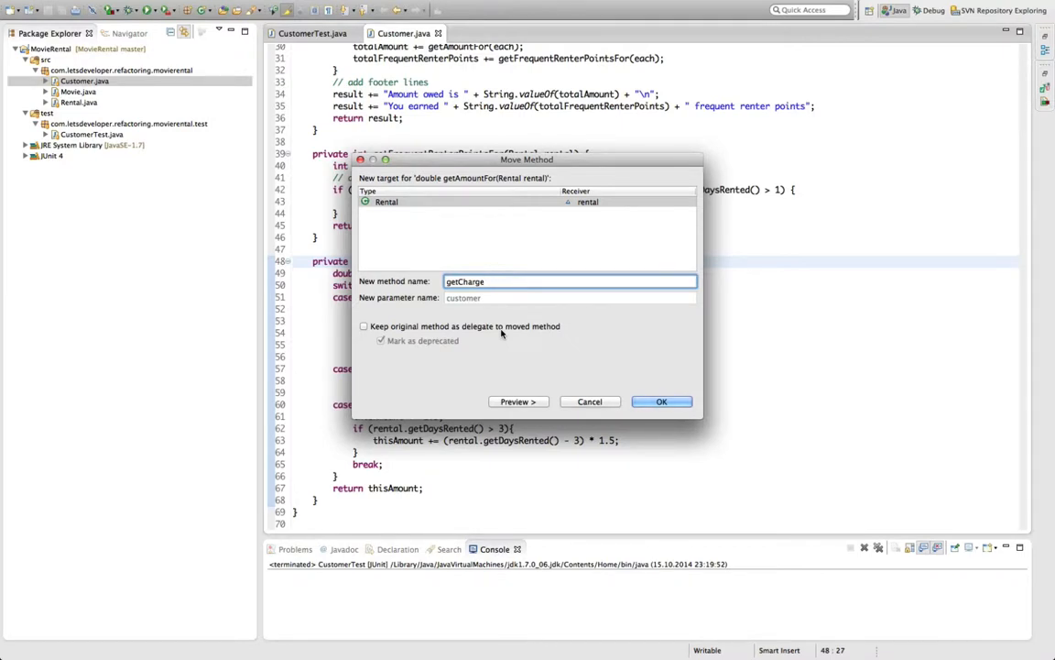
mouse_move(579, 359)
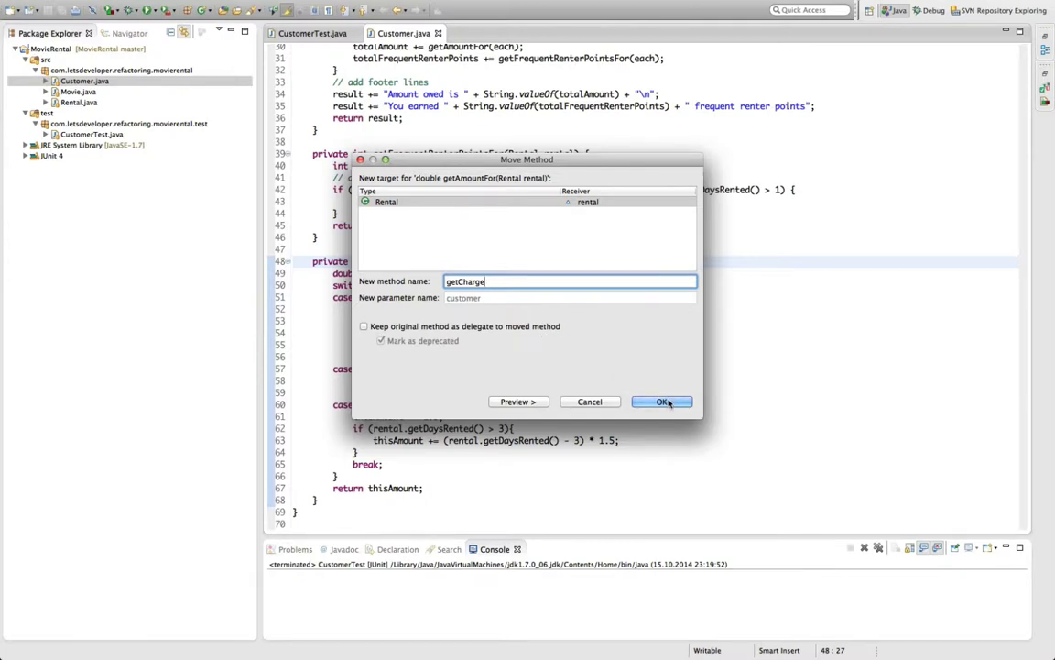
left_click(659, 402)
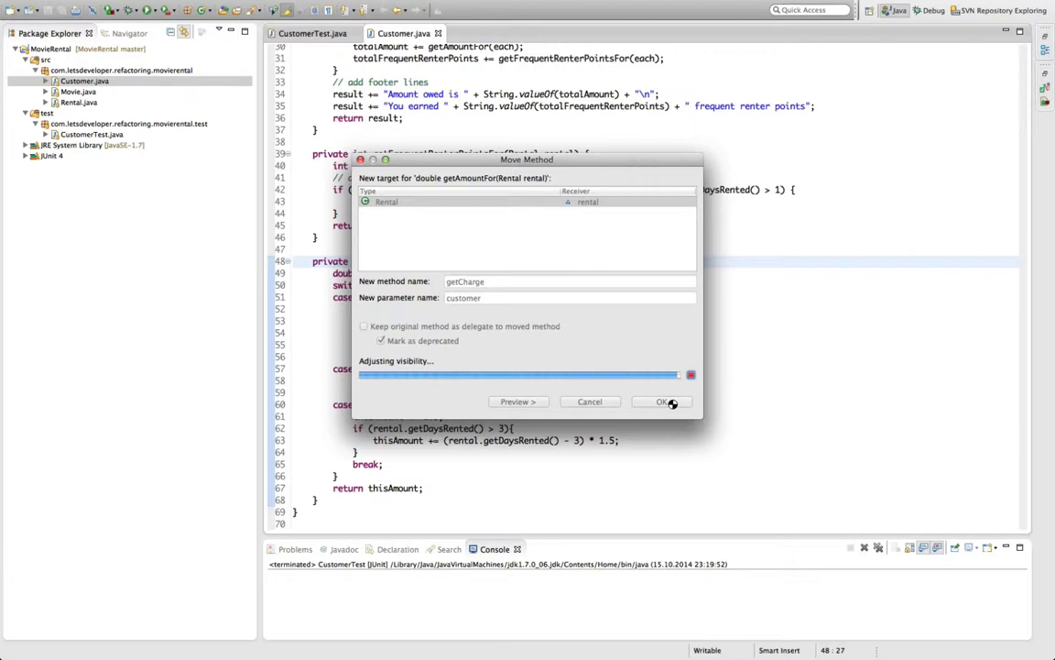
Accept the visibility-change warning so getCharge lands in Rental
left_click(660, 402)
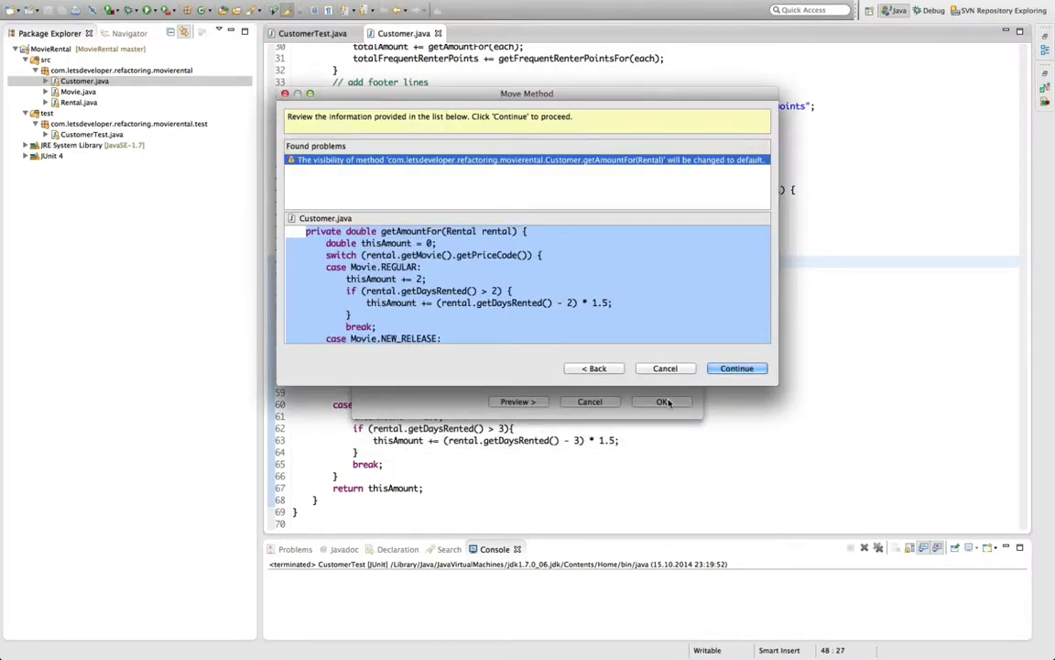
mouse_move(612, 213)
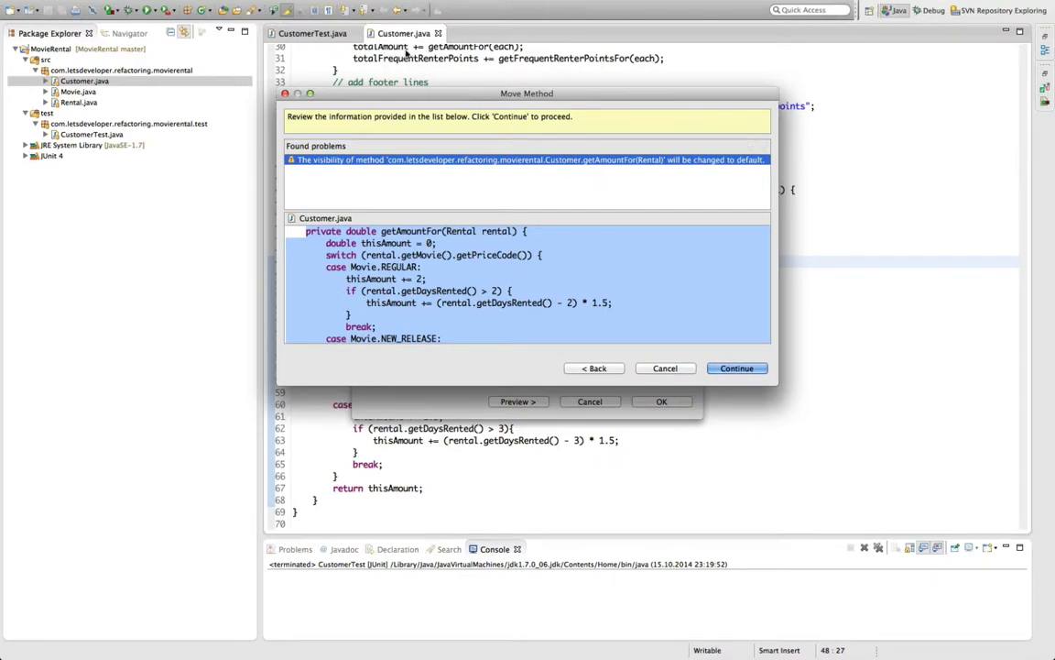
mouse_move(440, 149)
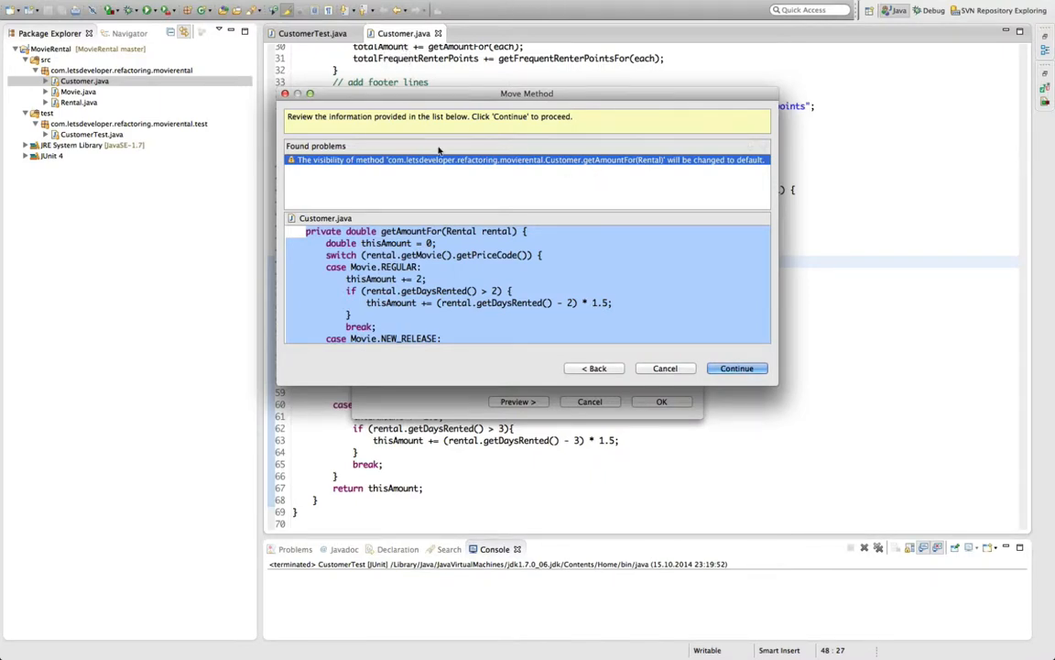
mouse_move(688, 188)
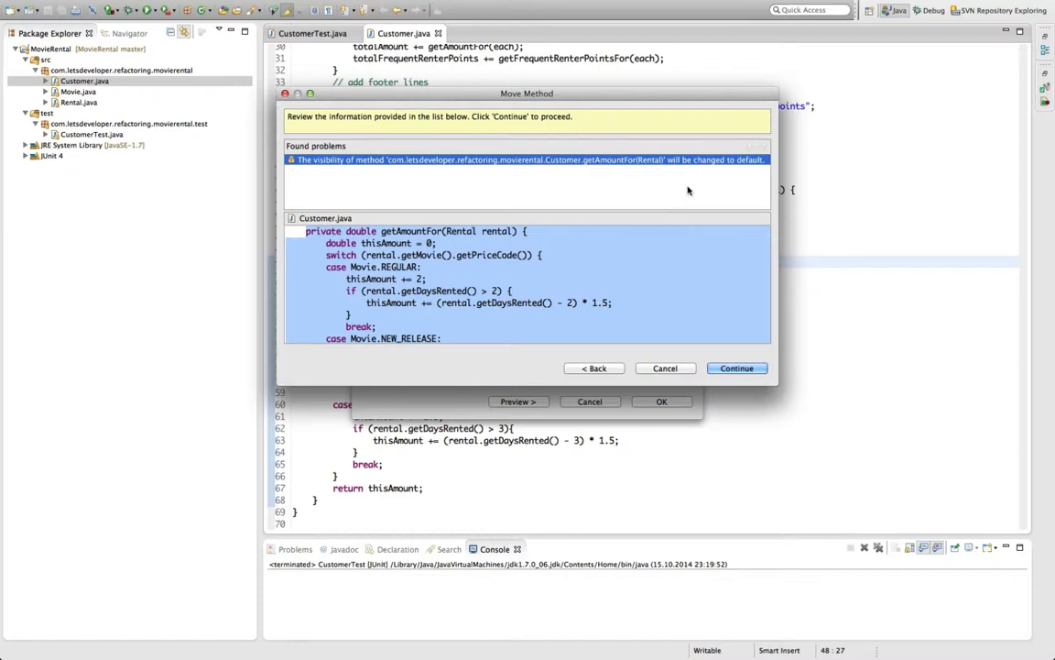
mouse_move(727, 176)
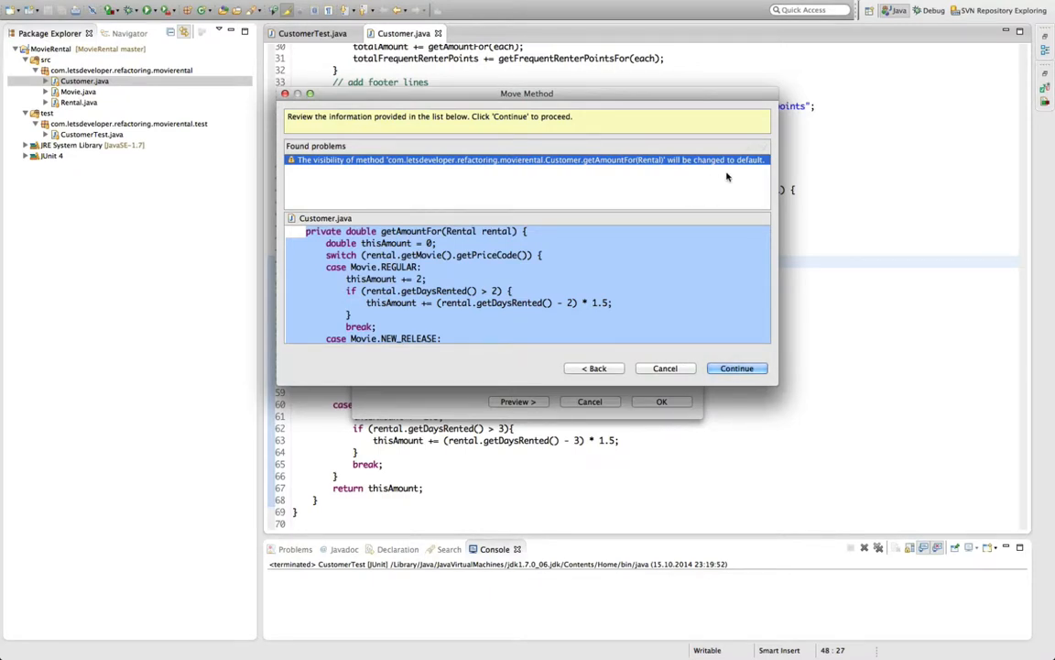
mouse_move(752, 170)
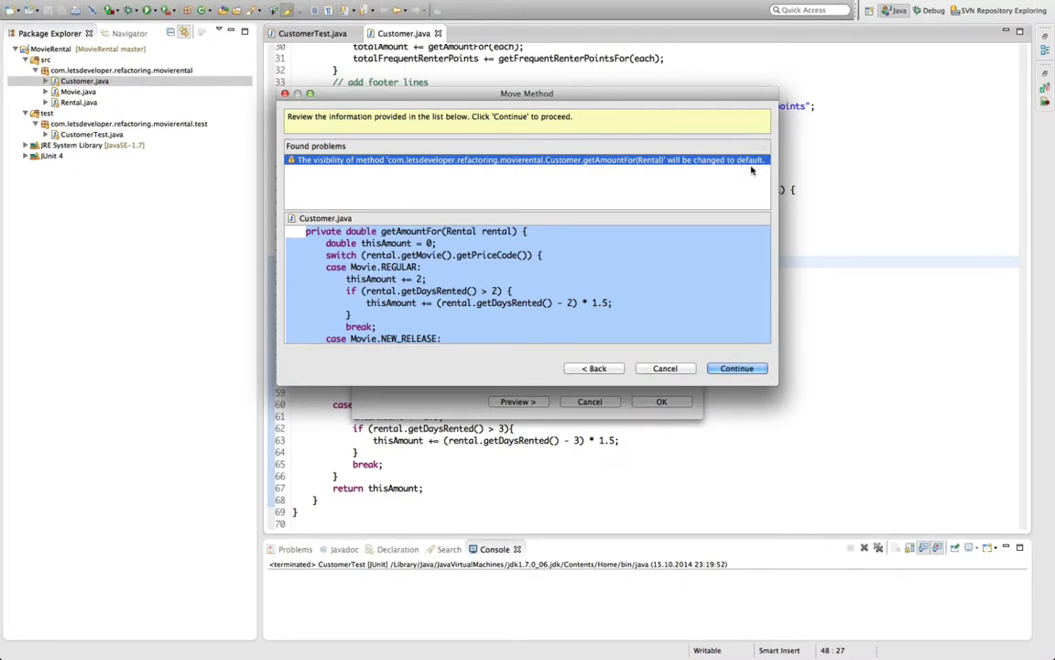
mouse_move(742, 357)
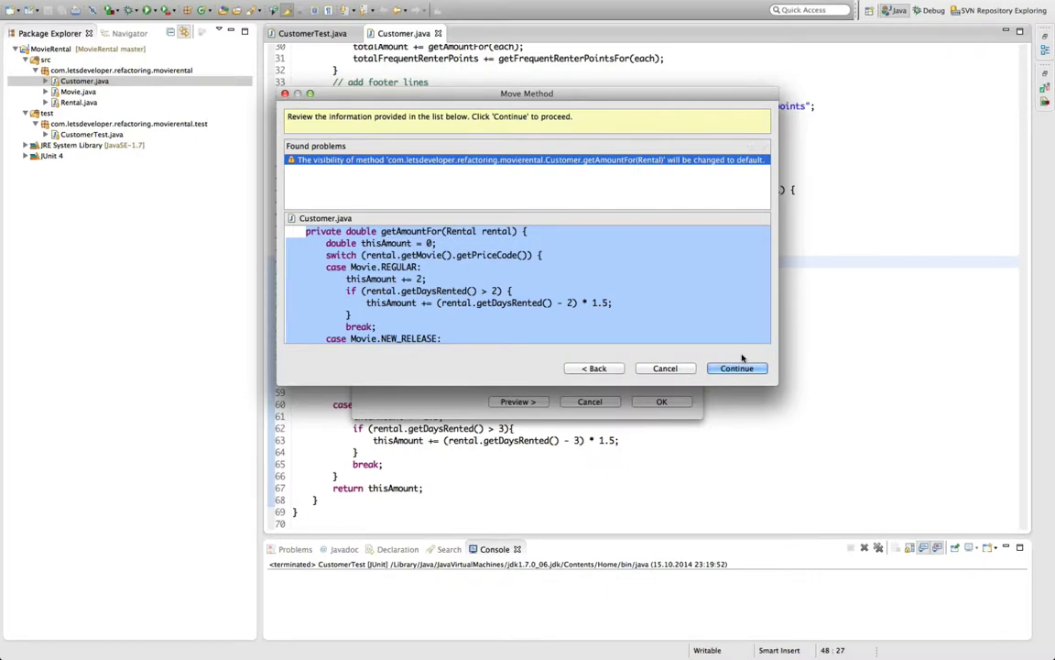
left_click(736, 369)
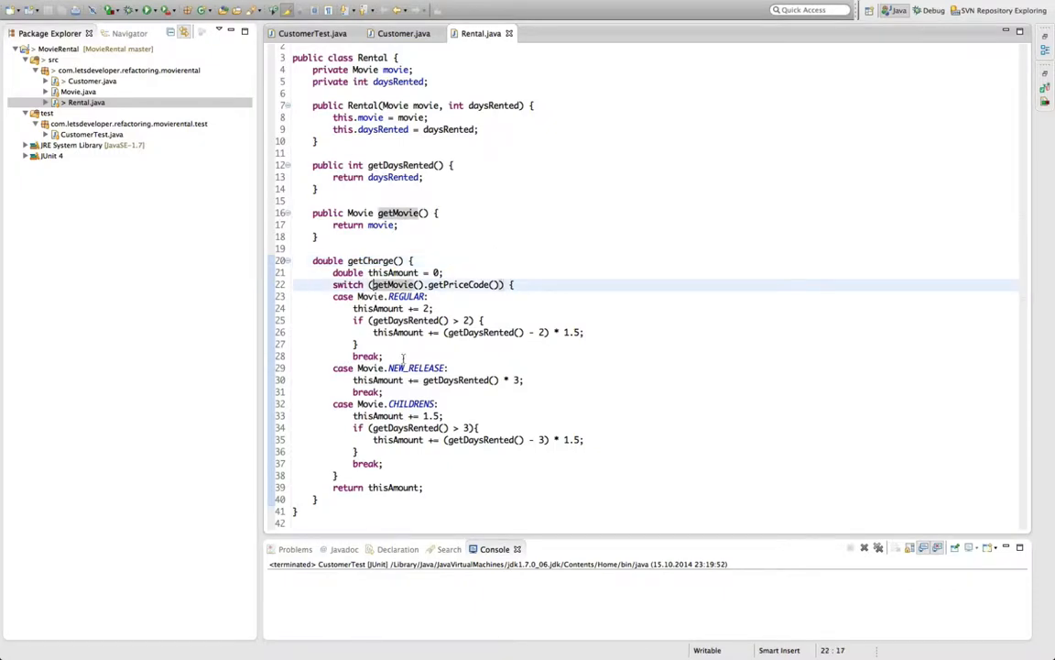
mouse_move(395, 454)
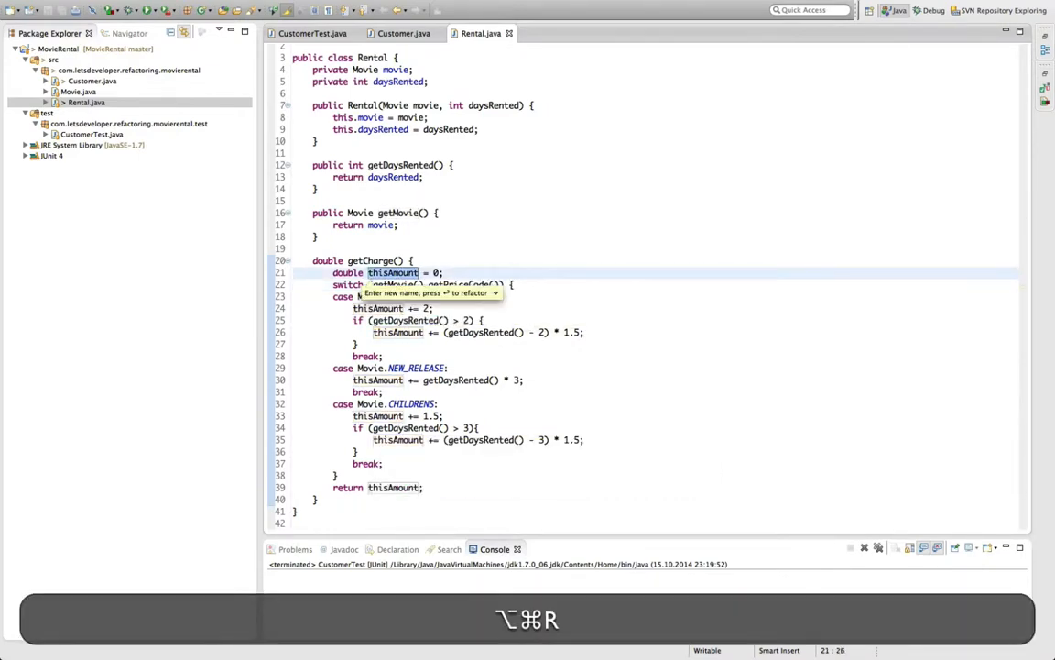
Rename the local variable thisAmount to result in getCharge
type("result")
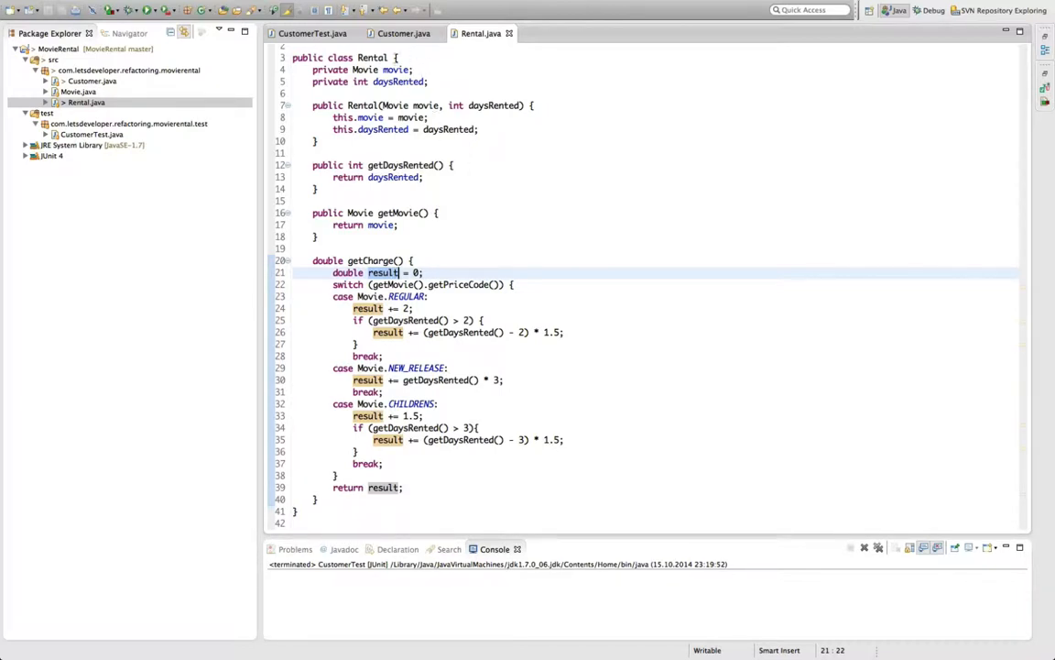
Return to Customer.java to review statement calling each.getCharge()
left_click(389, 33)
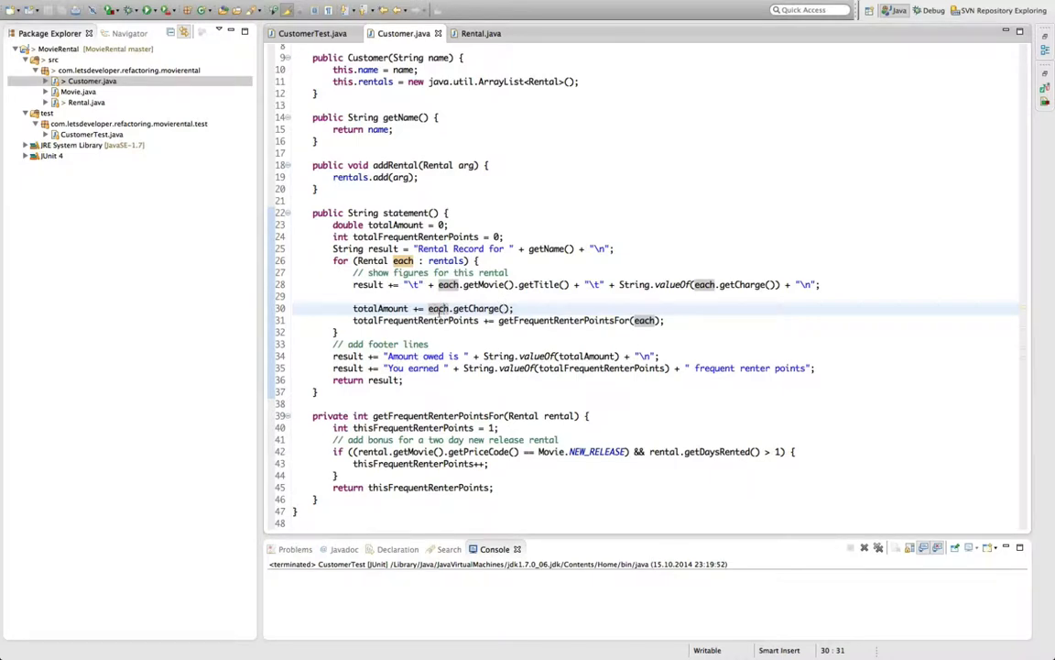
mouse_move(438, 308)
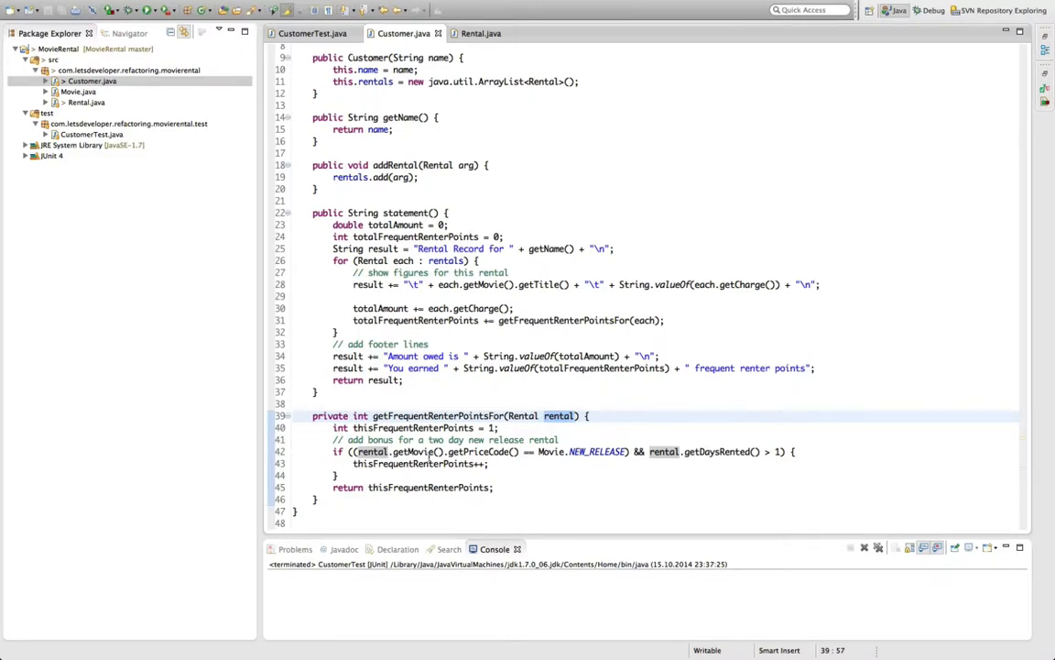
mouse_move(722, 451)
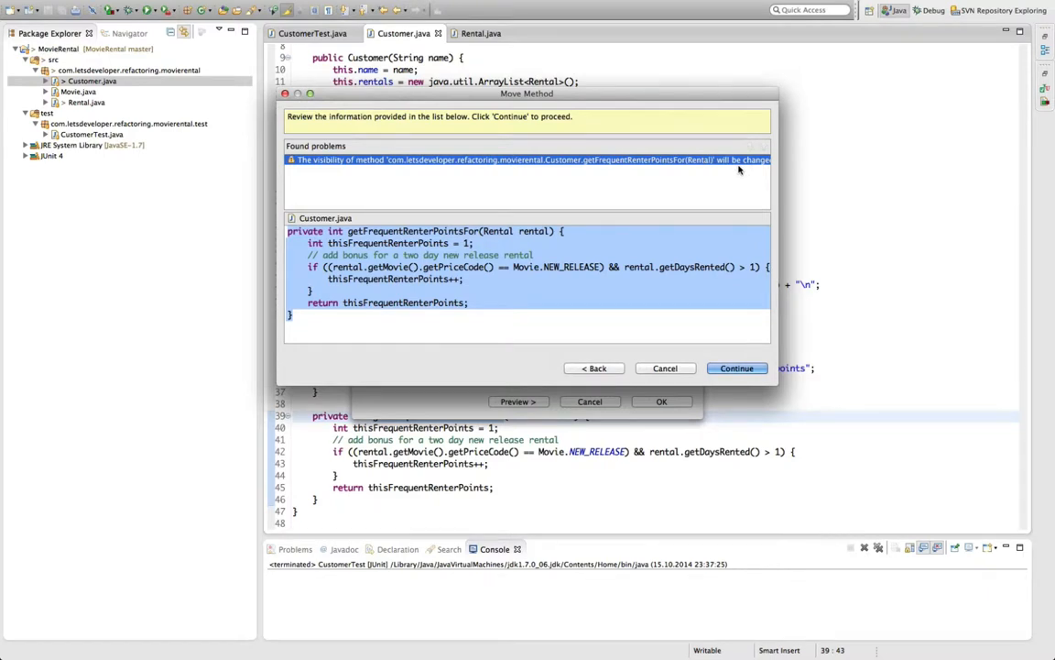
Confirm moving getFrequentRenterPointsFor into Rental as getFrequentRenterPoints past the visibility warning
left_click(737, 368)
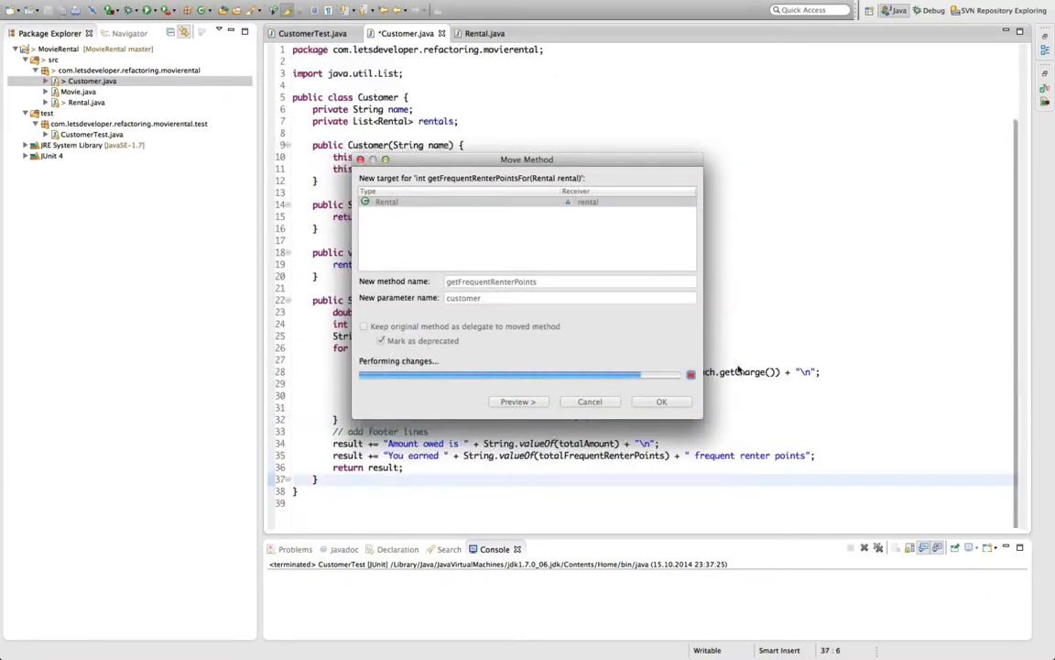
left_click(660, 401)
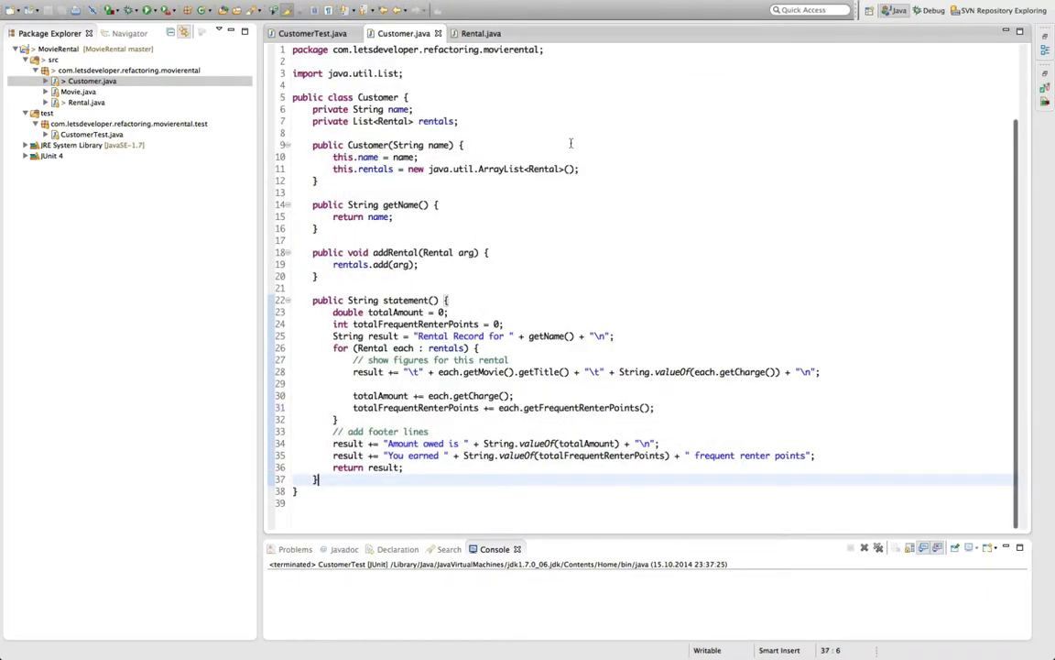
mouse_move(477, 33)
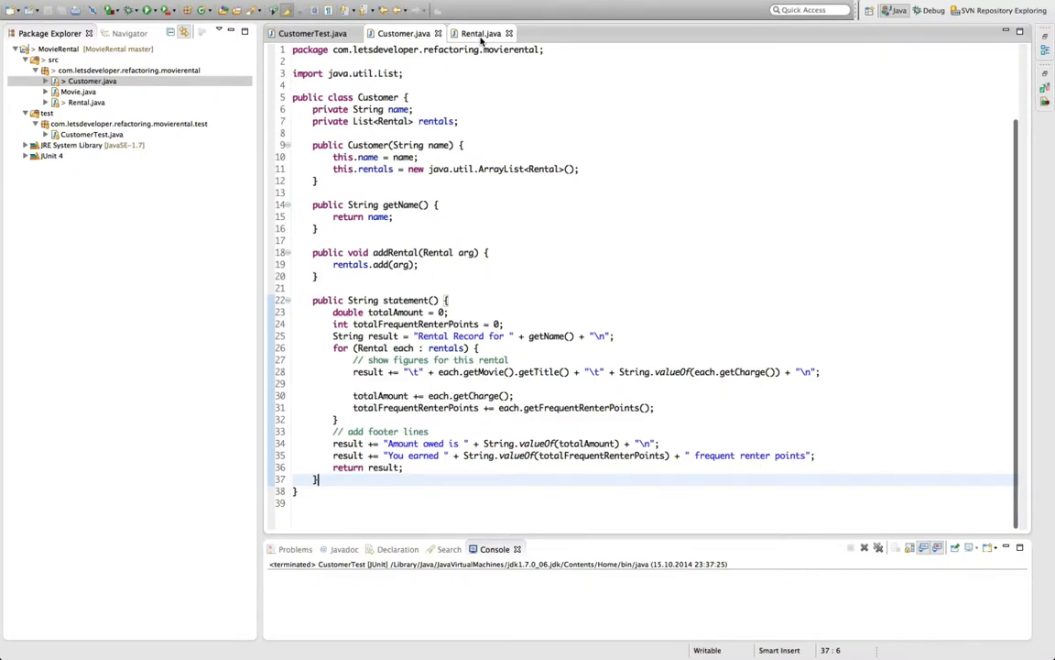
mouse_move(480, 33)
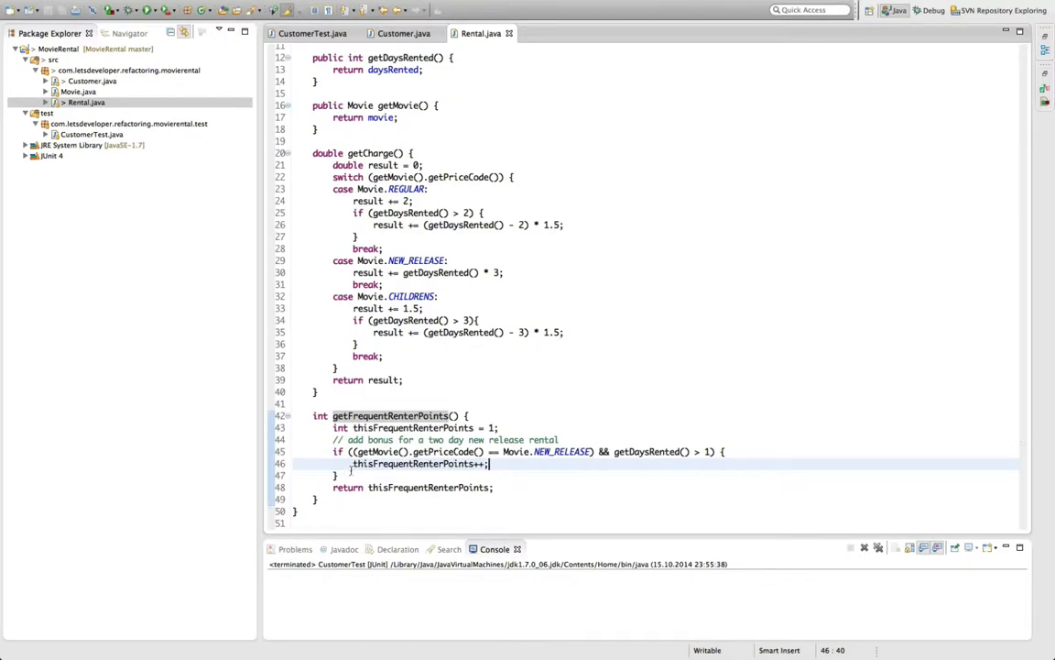
Rewrite getFrequentRenterPoints as 'return 2;' in the if, 'else { return 1; }', removing leftover lines
type("return 2;")
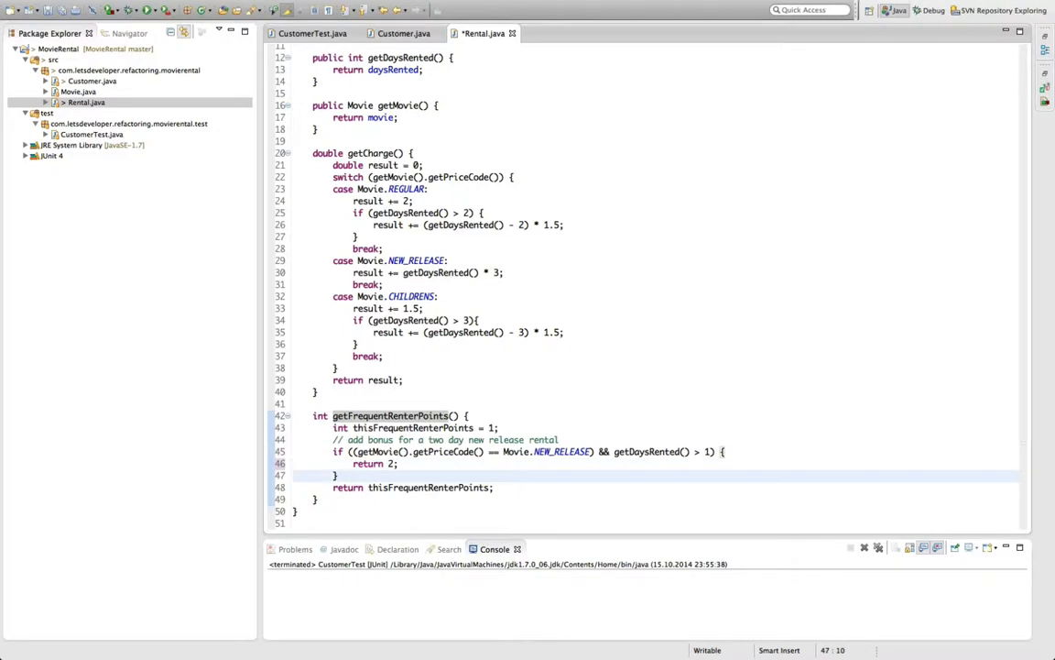
type("else {")
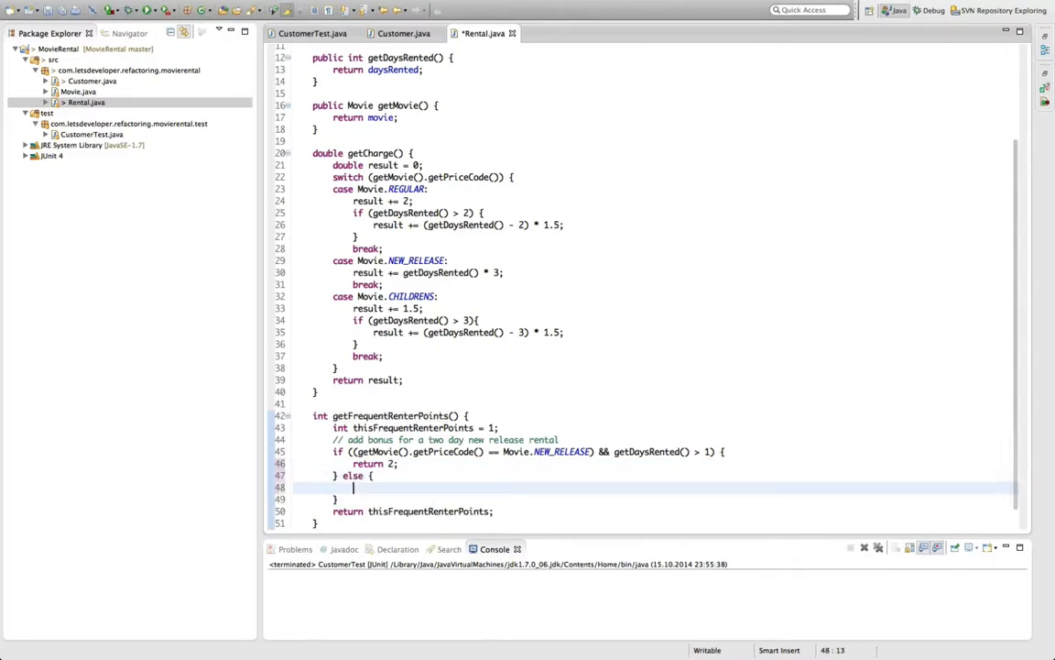
type("return 1;")
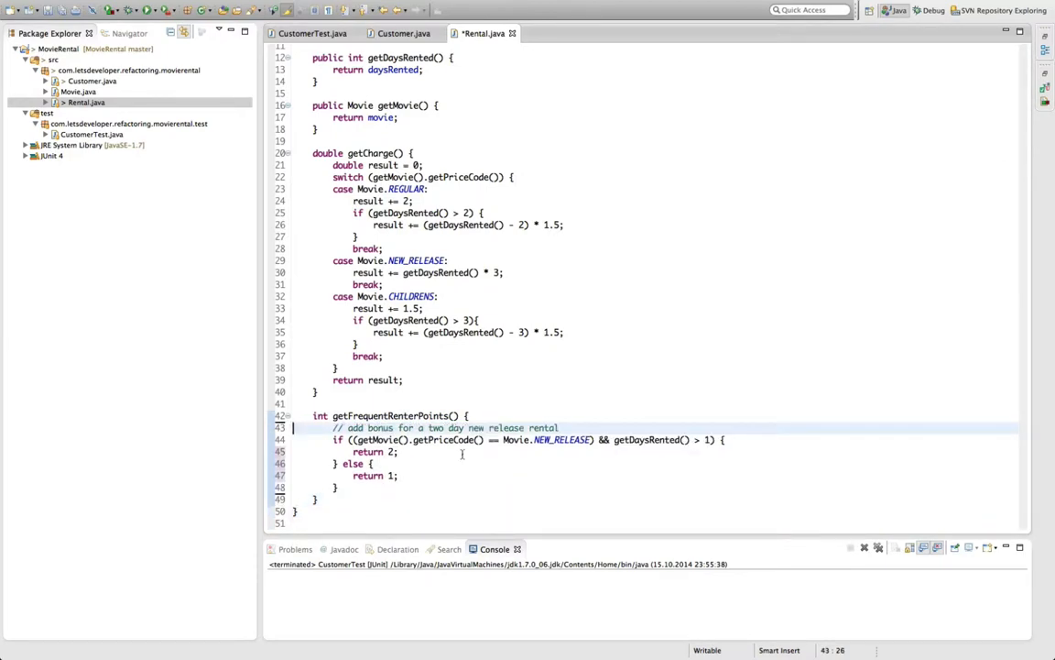
key("Delete")
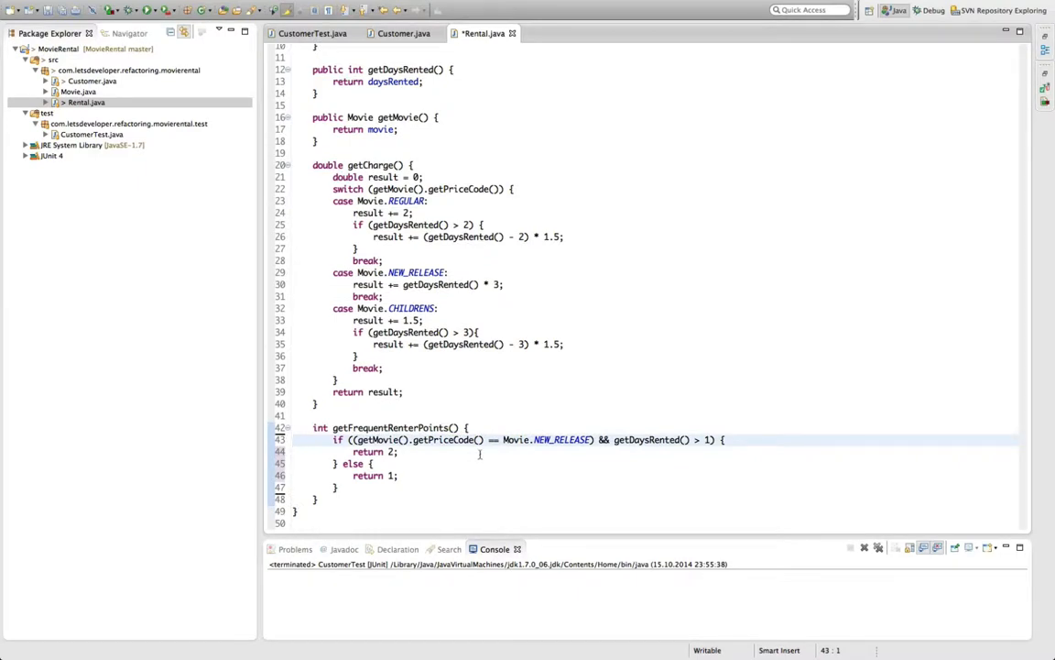